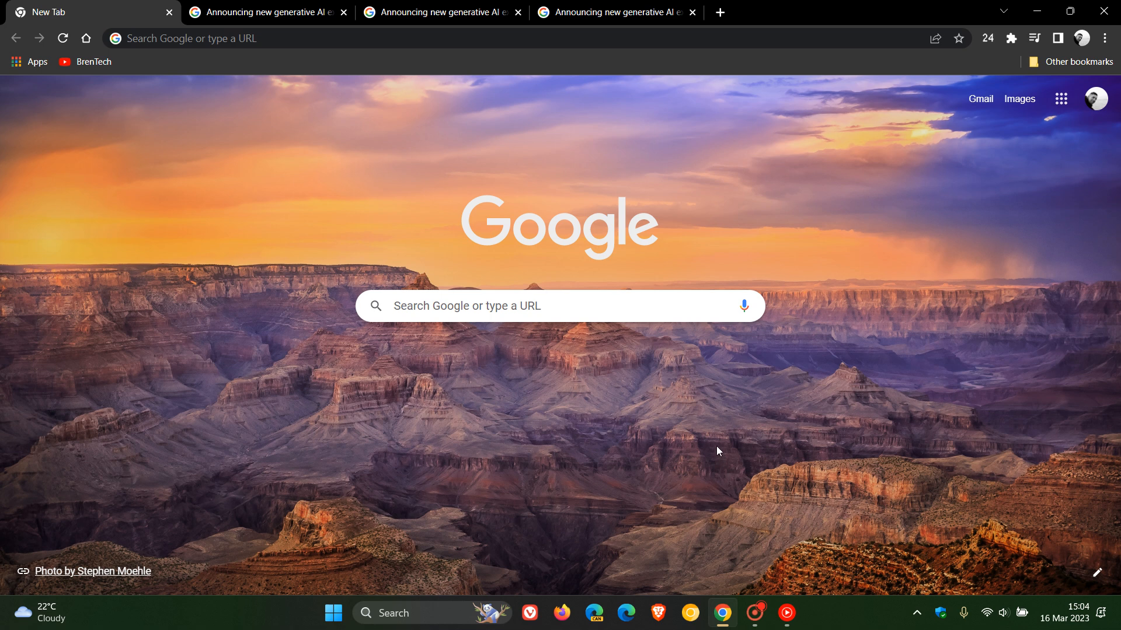
- Switch to the Chrome tab showing 'A new era for AI and Google Workspace'
left_click(271, 11)
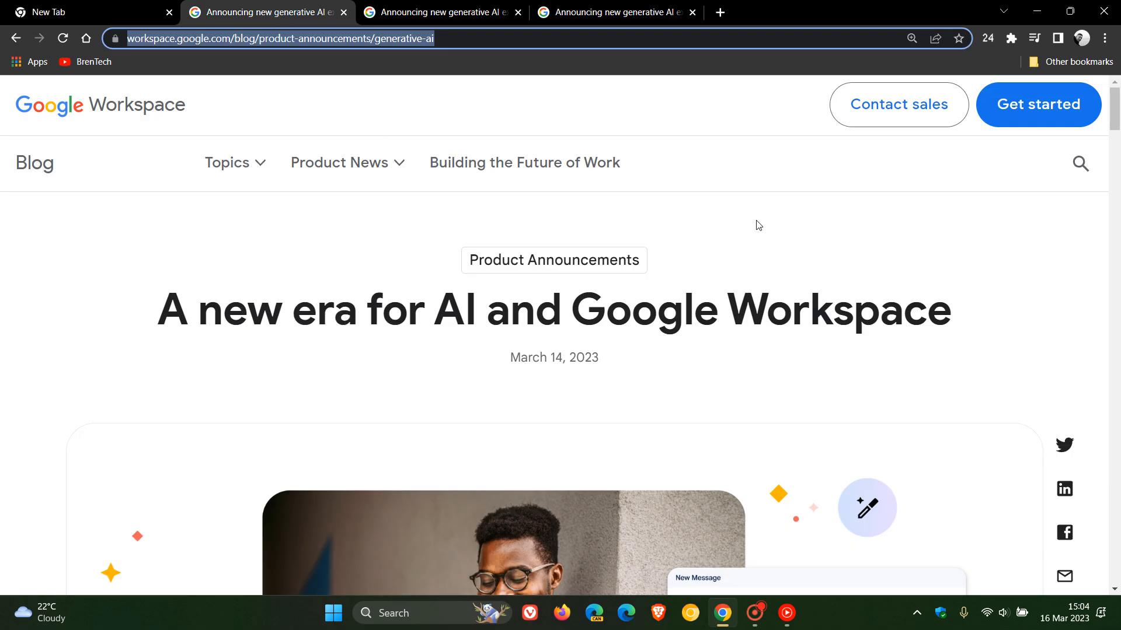
mouse_move(753, 222)
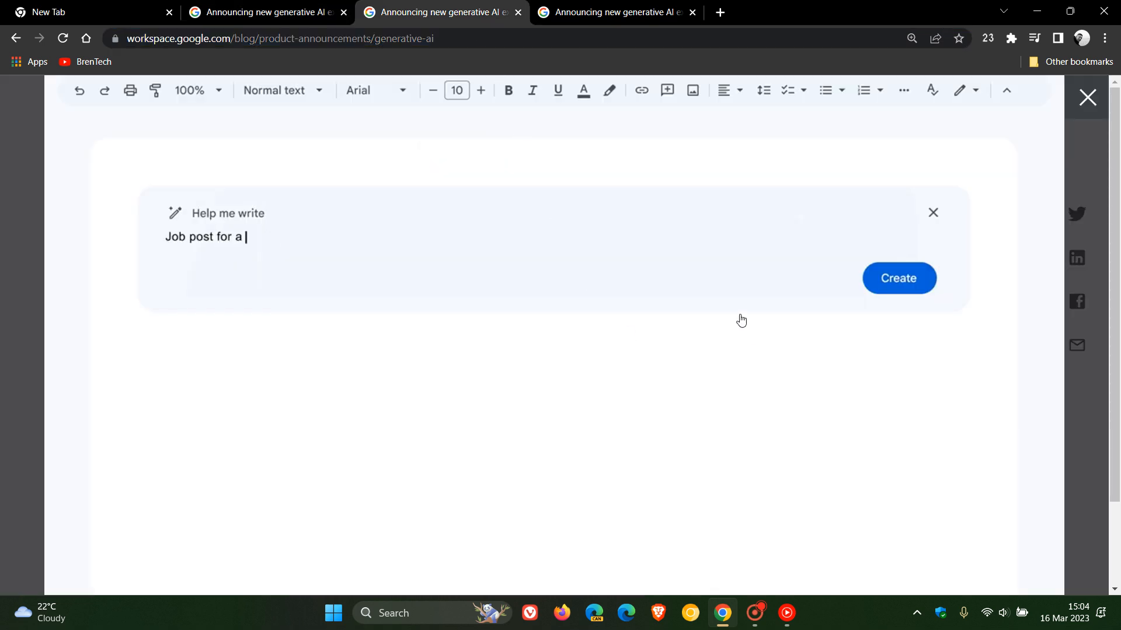
- Let the Docs 'Help me write' demo generate a regional sales rep job post draft
type("regional sales rep")
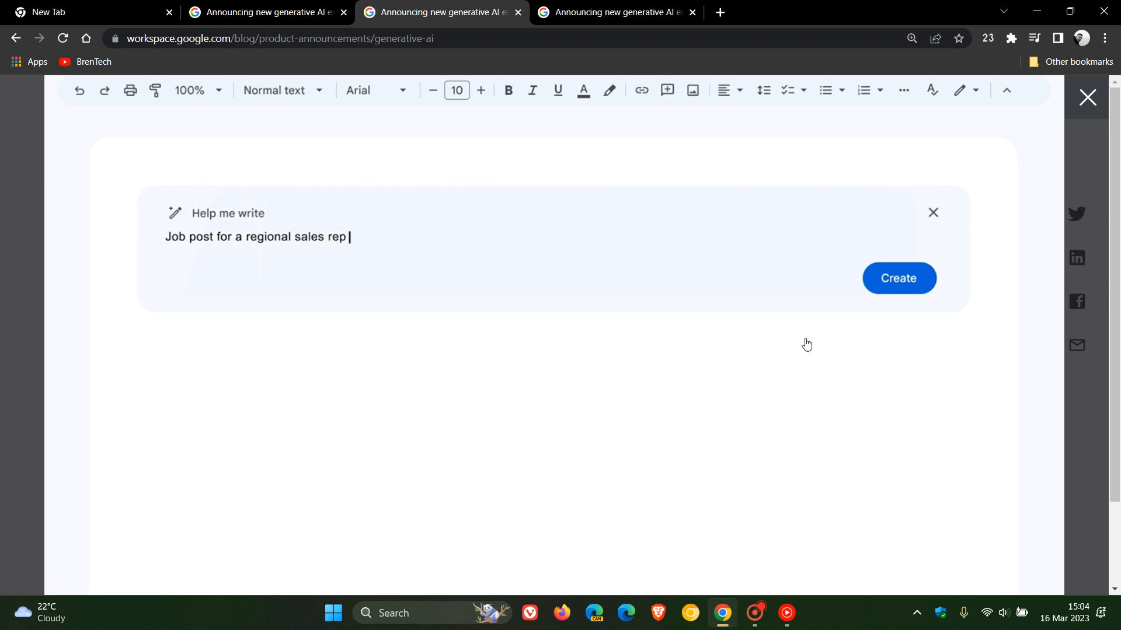
left_click(899, 277)
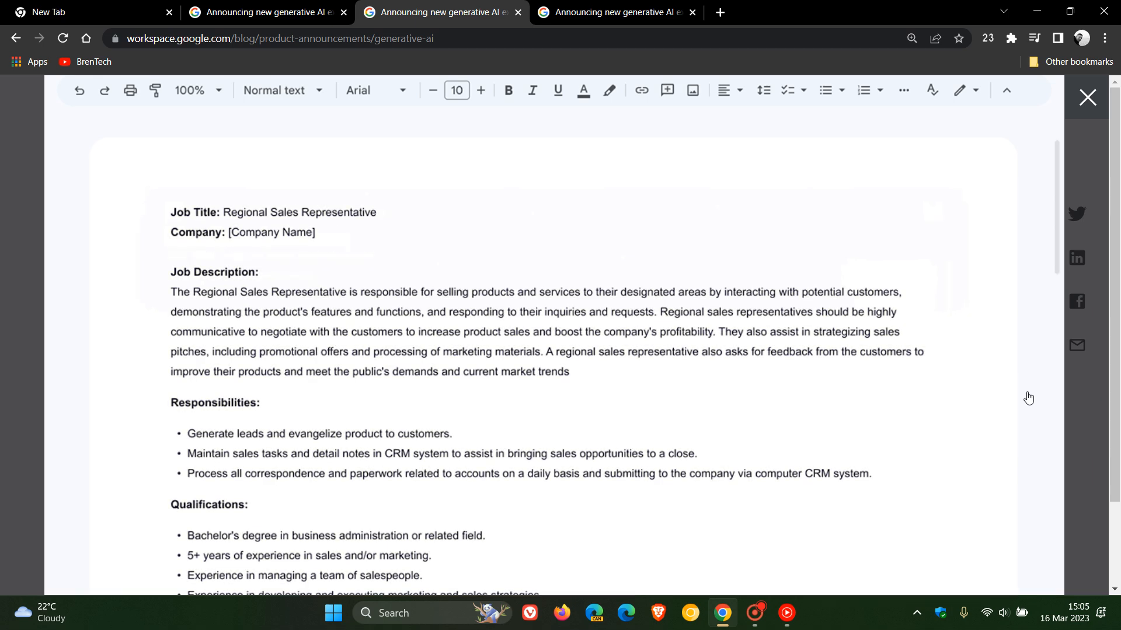
double_click(267, 232)
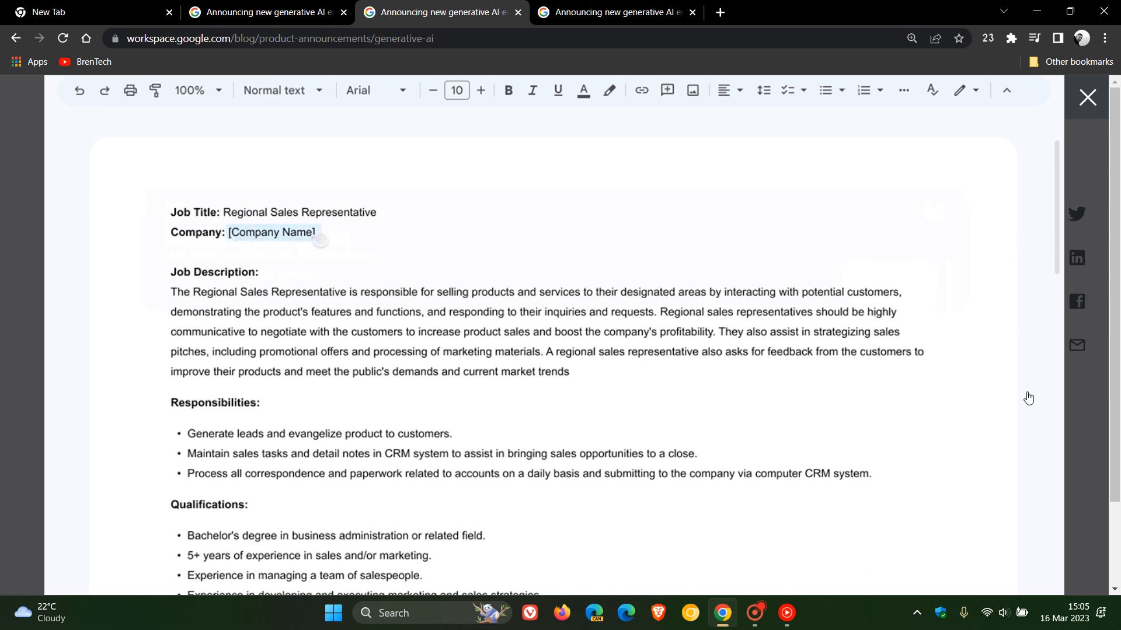
type("@c")
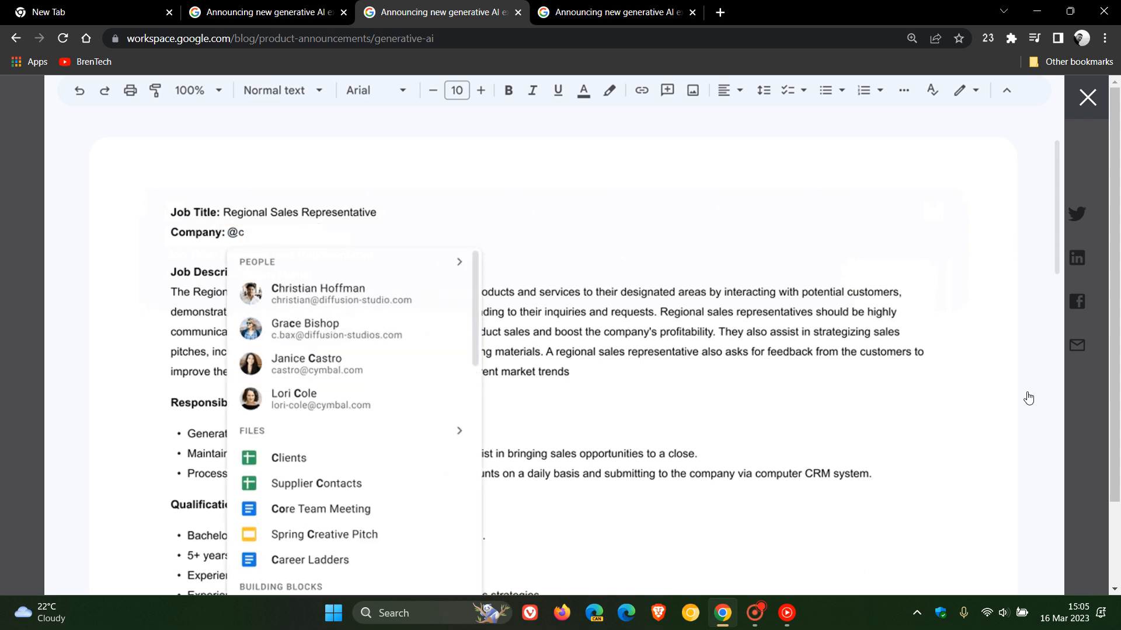
type("o")
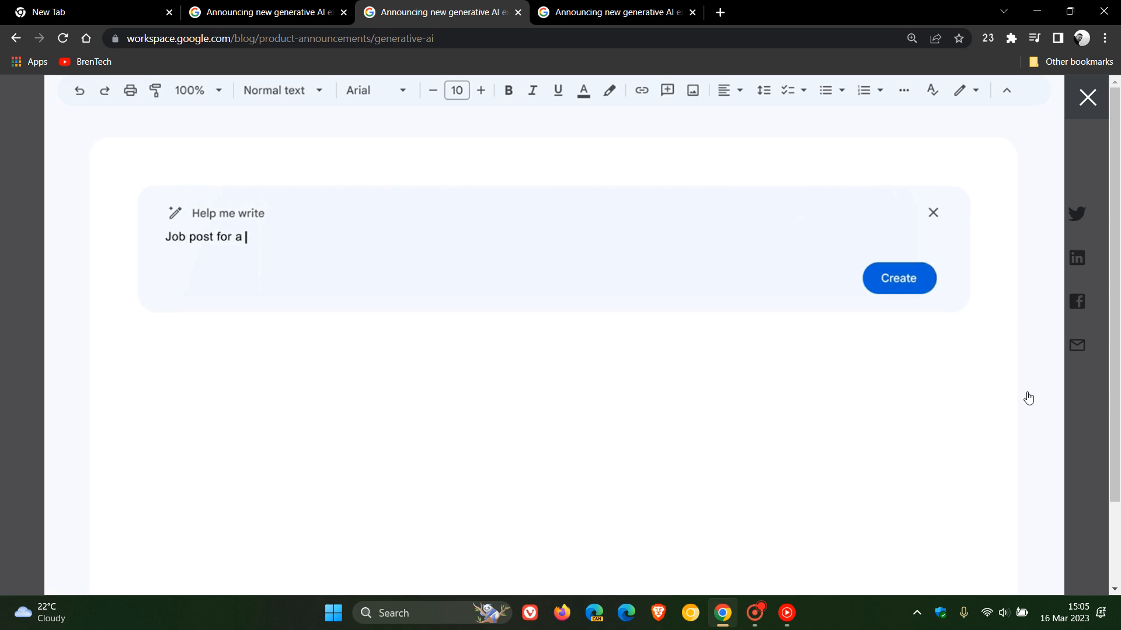
type("regional sales rep")
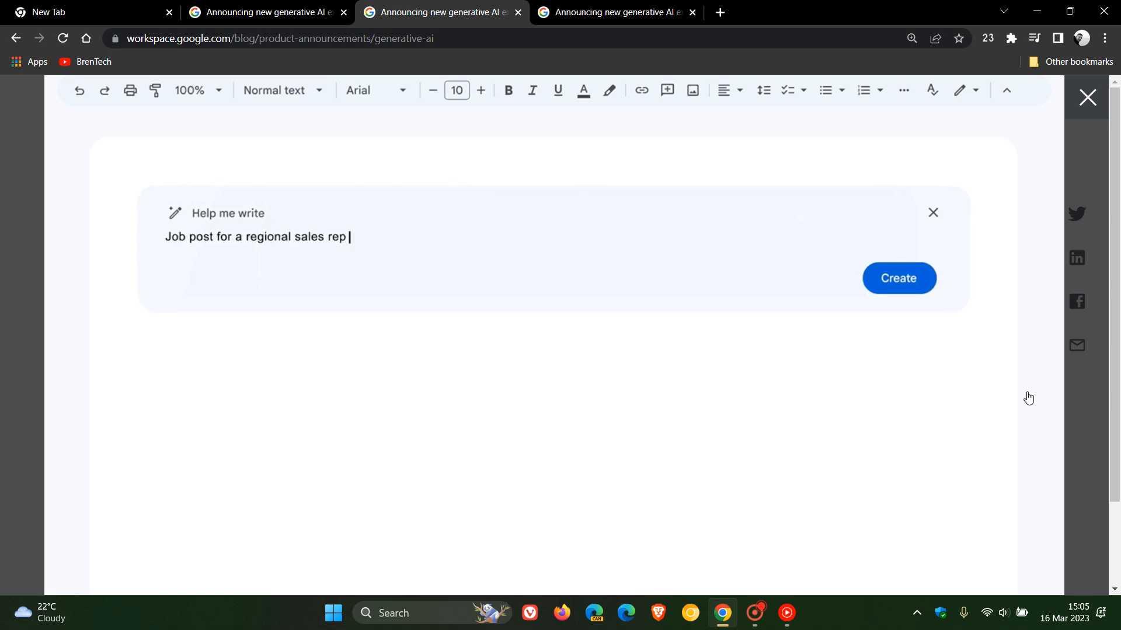
left_click(898, 278)
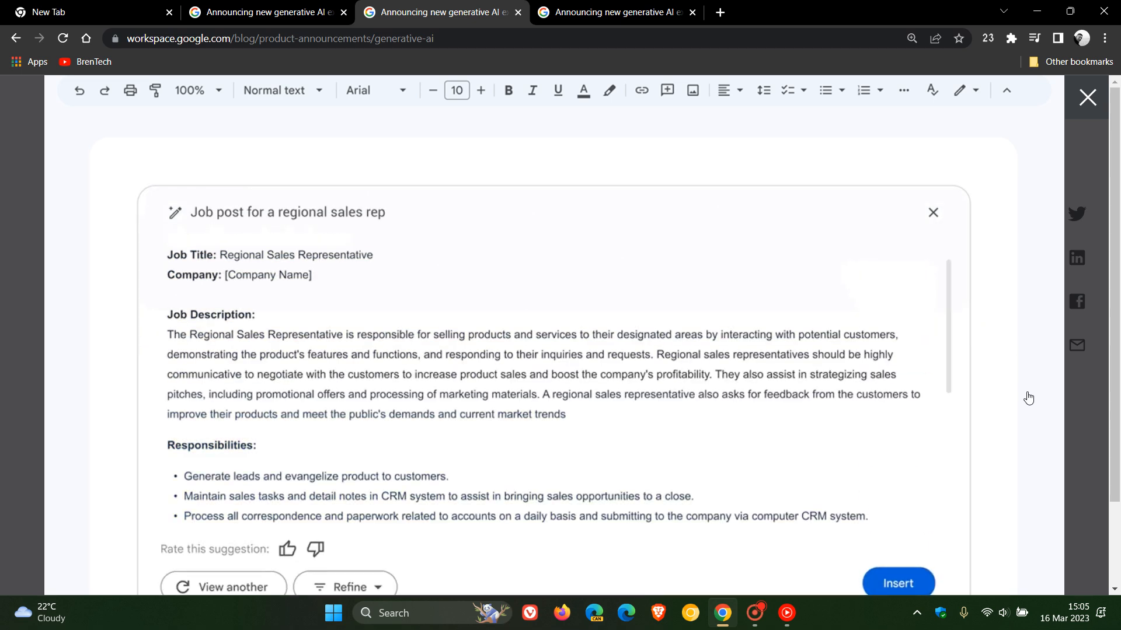
- Start the Gmail demo turning rough follow-up notes into a formal team email
left_click(621, 12)
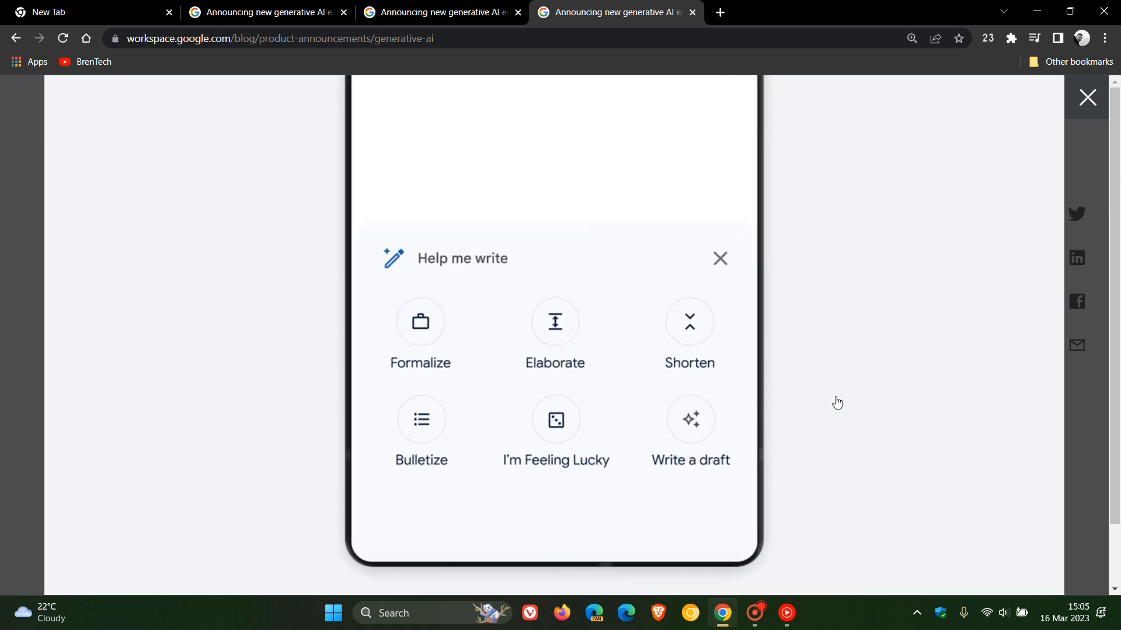
left_click(420, 322)
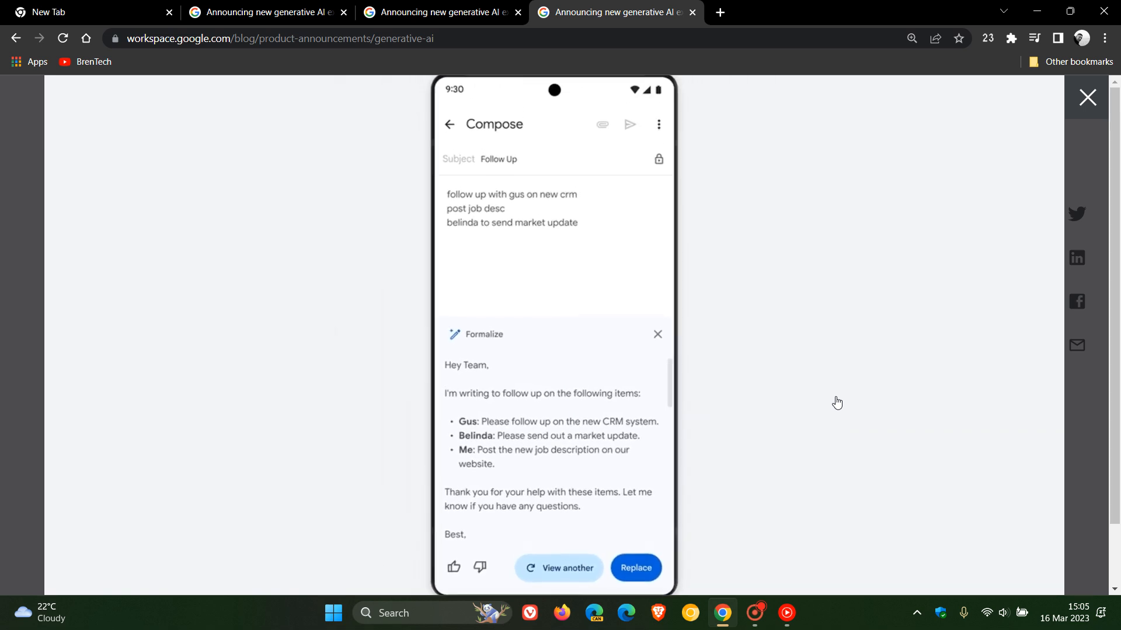
left_click(636, 567)
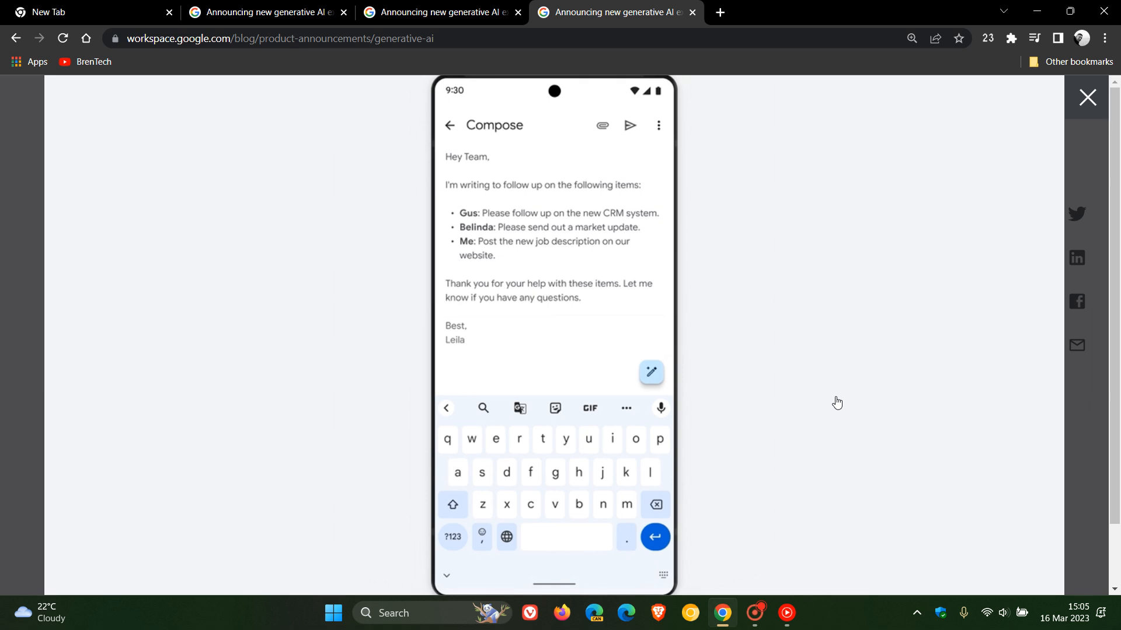
left_click(651, 373)
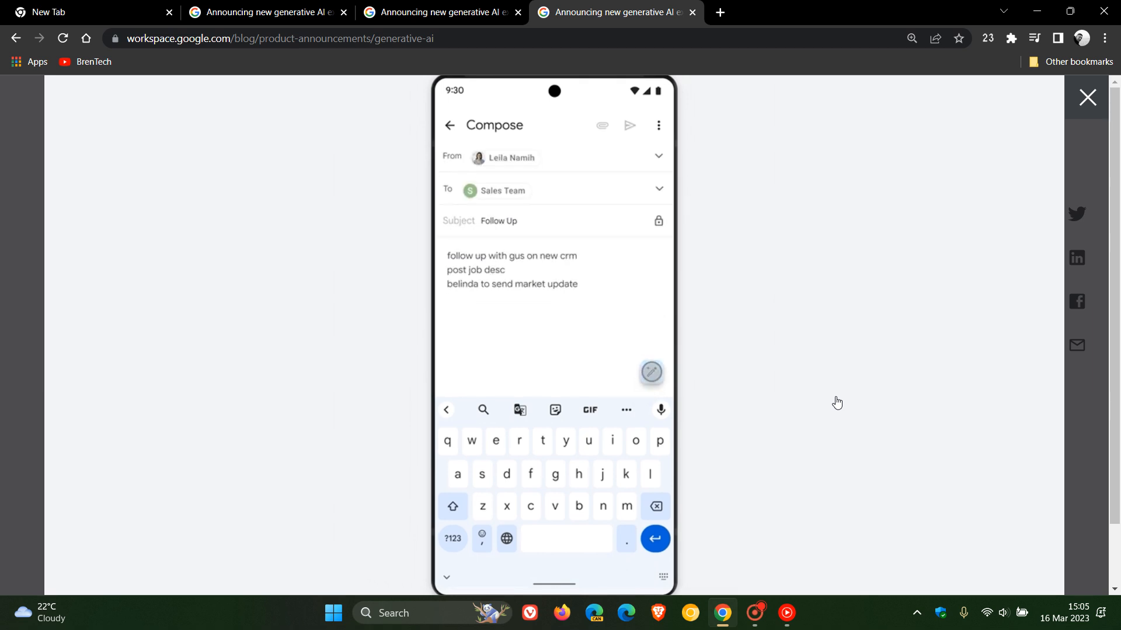
left_click(651, 372)
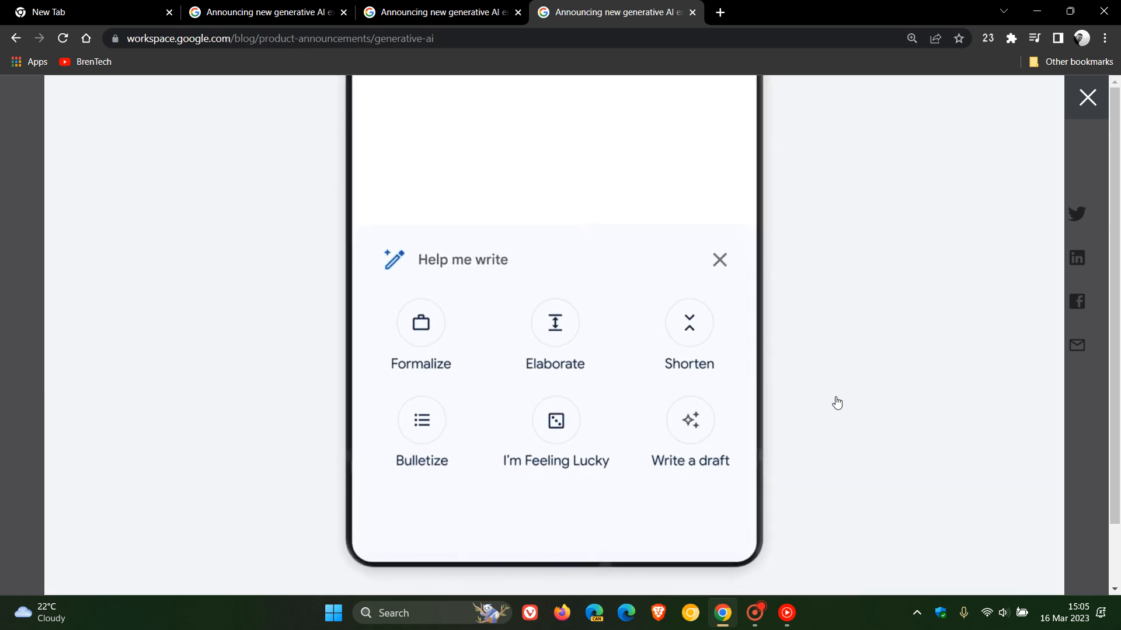
left_click(420, 322)
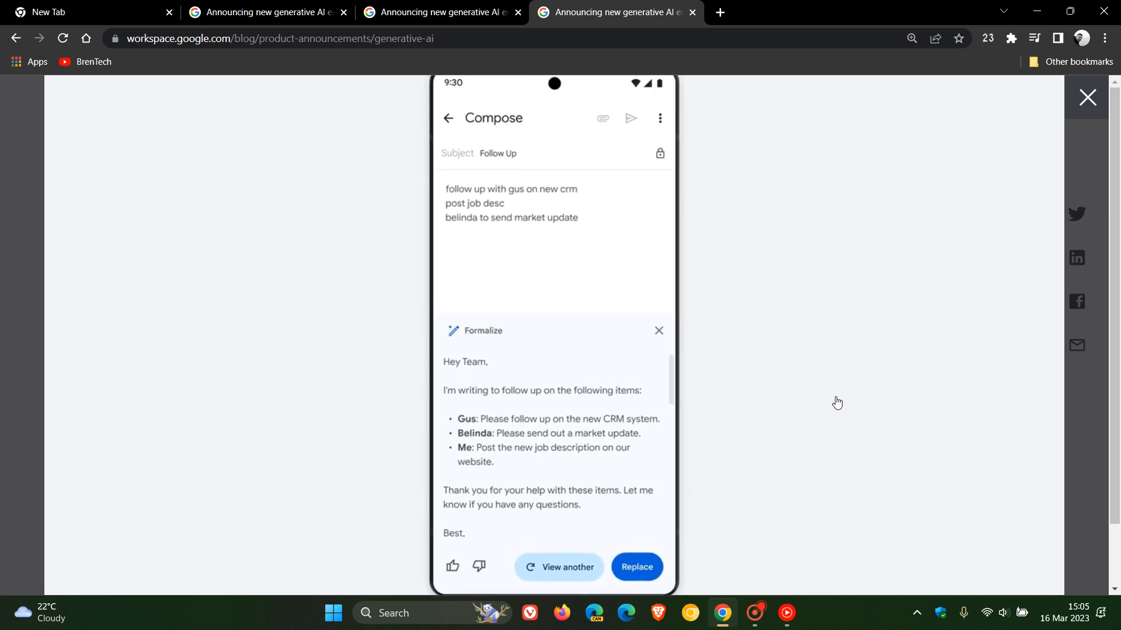
left_click(637, 567)
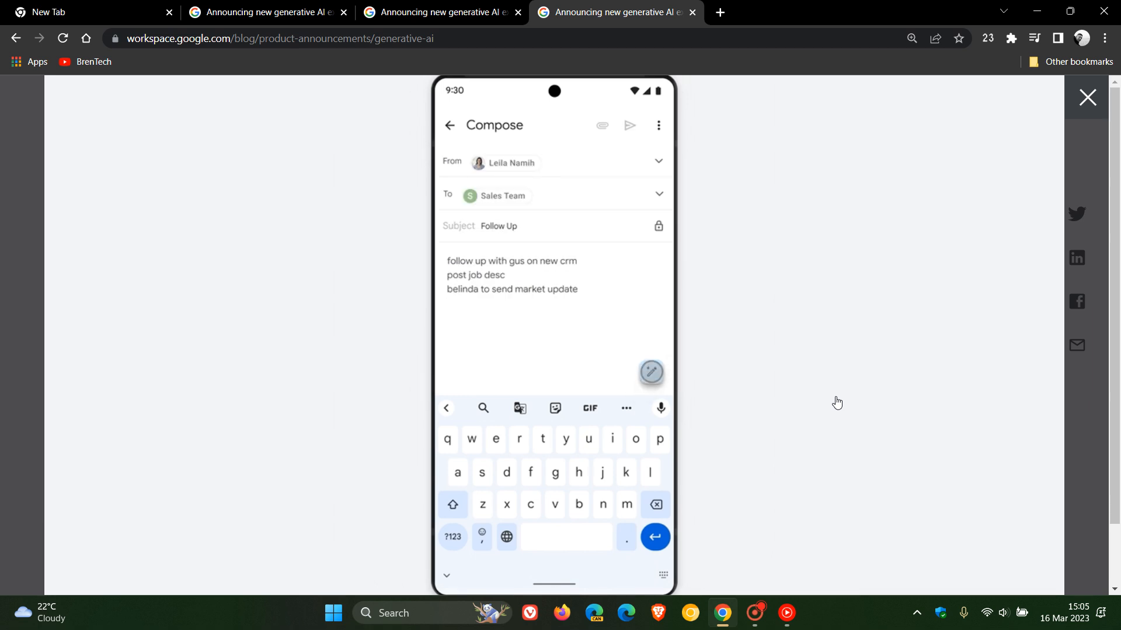
- Replay the Gmail formal-email demo, then return to the other copy of the post
left_click(651, 372)
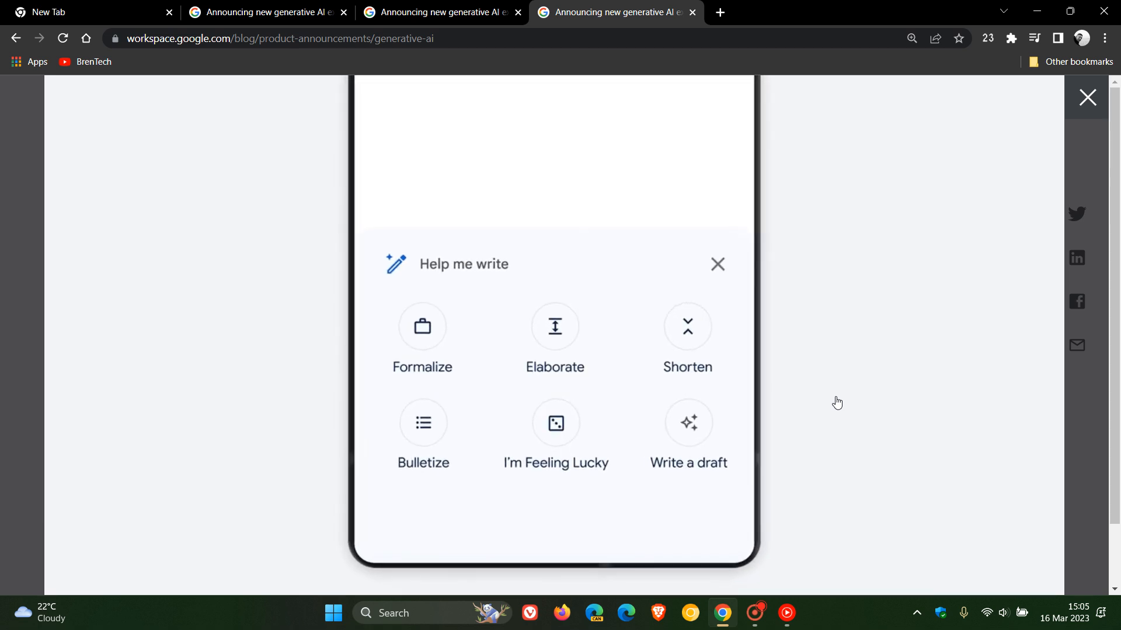
left_click(422, 326)
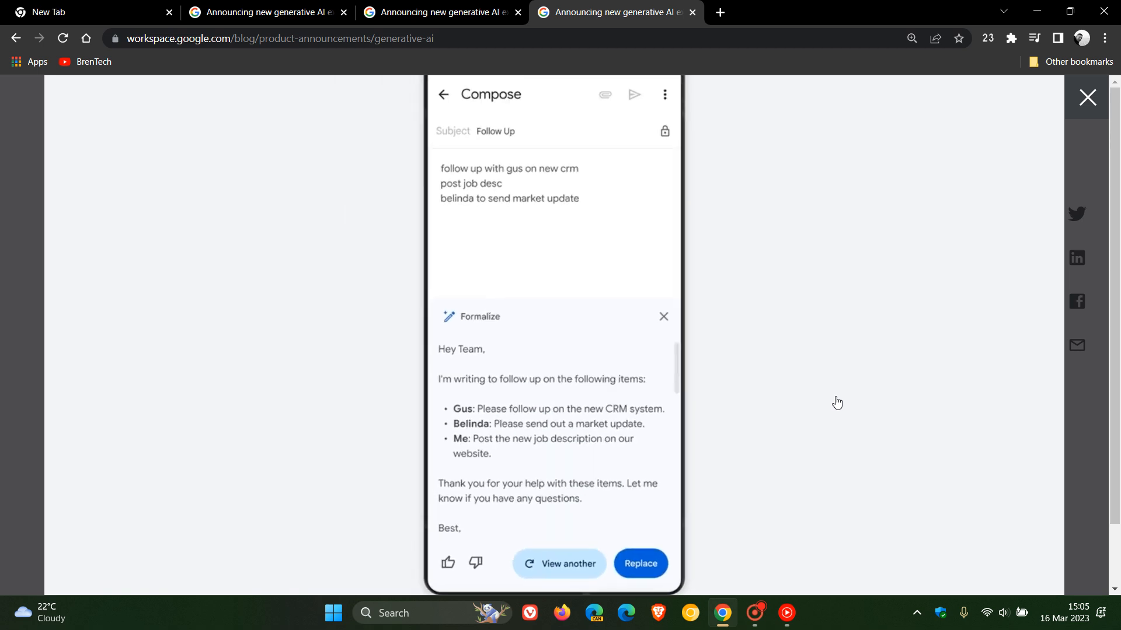
left_click(639, 564)
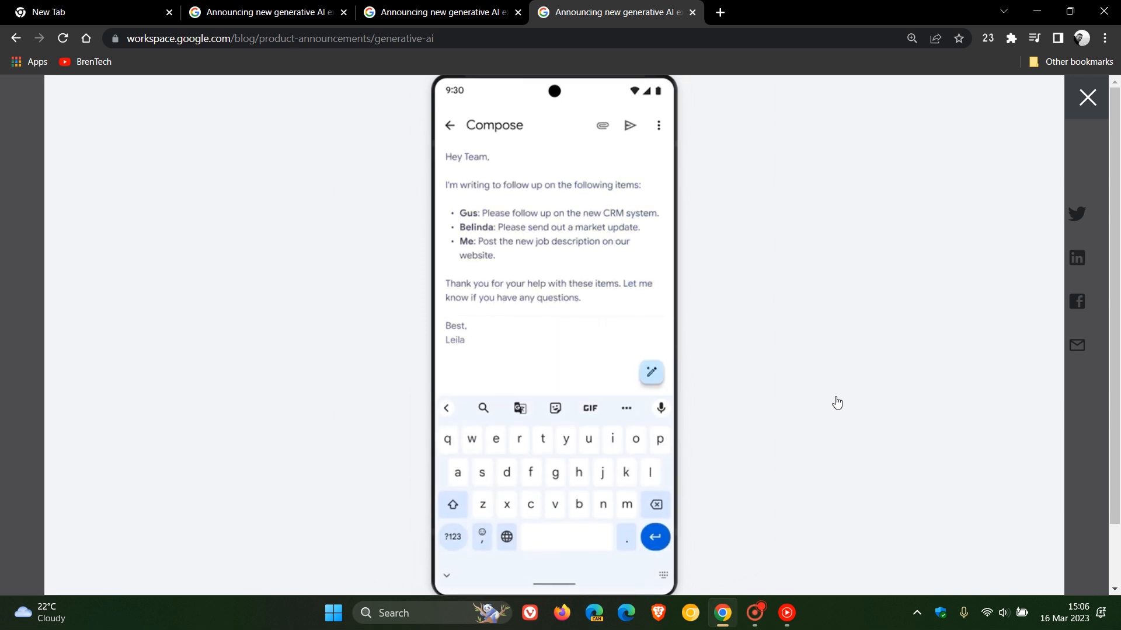
left_click(651, 373)
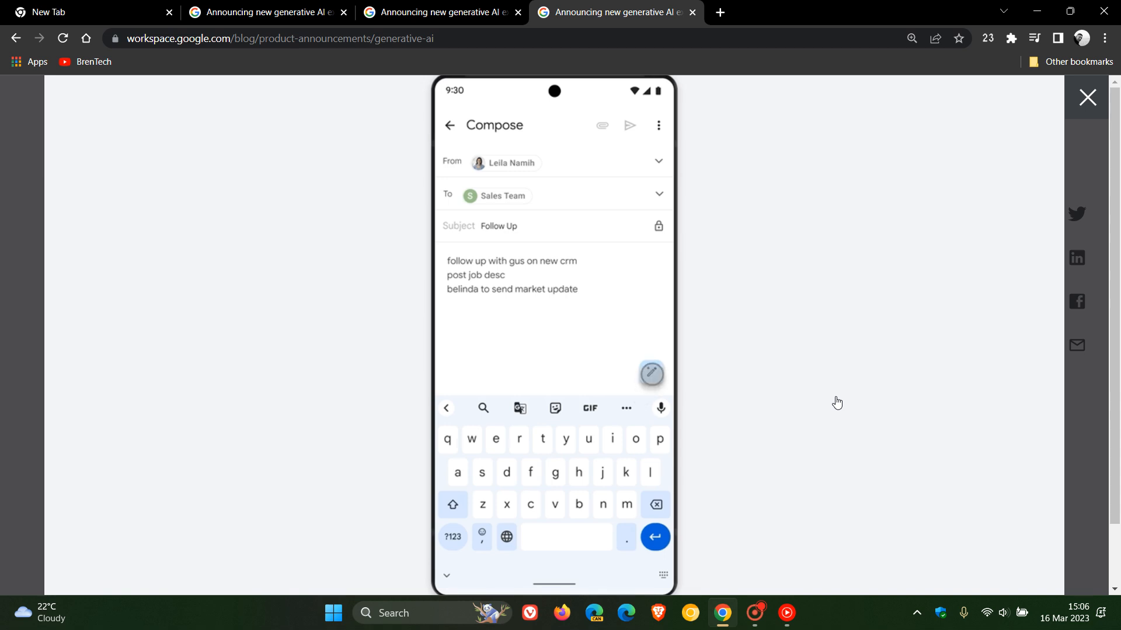
left_click(651, 374)
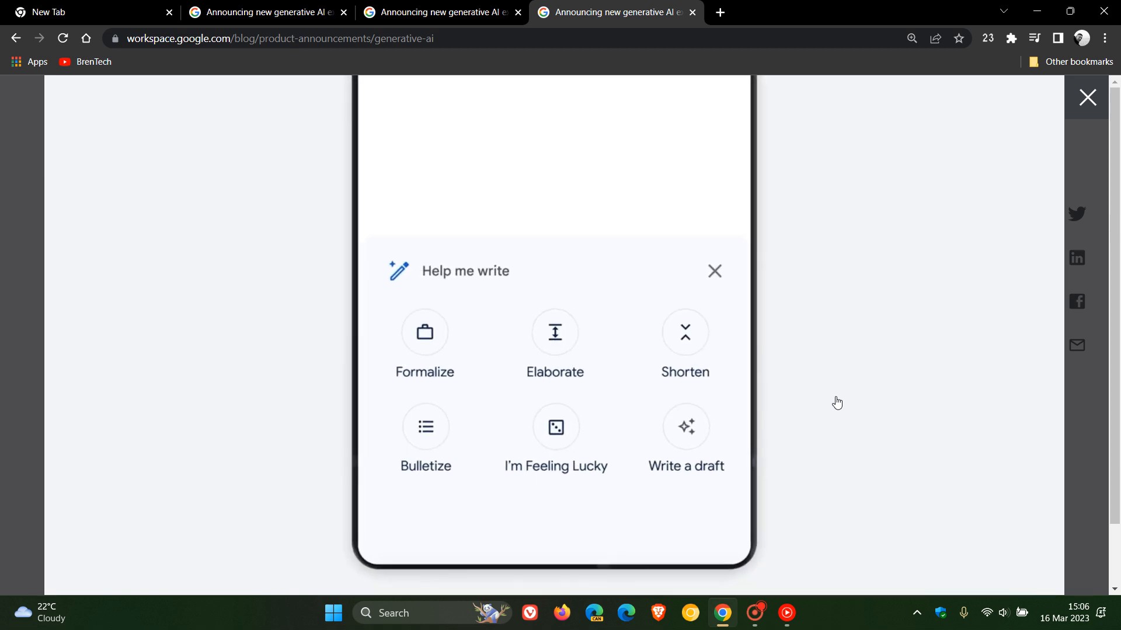
left_click(425, 332)
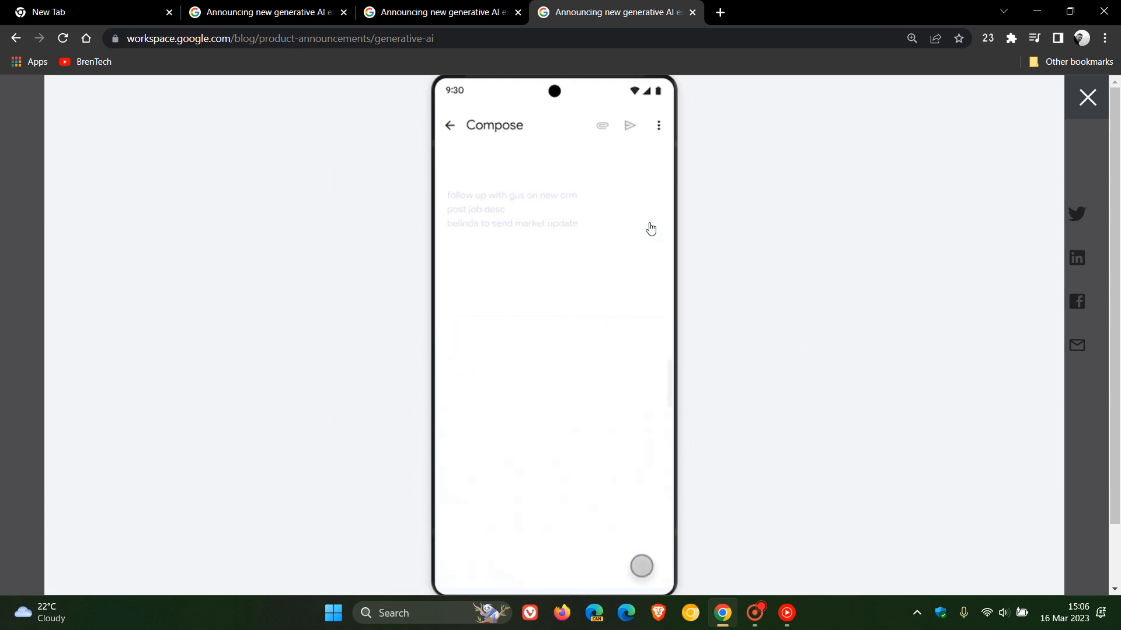
left_click(441, 12)
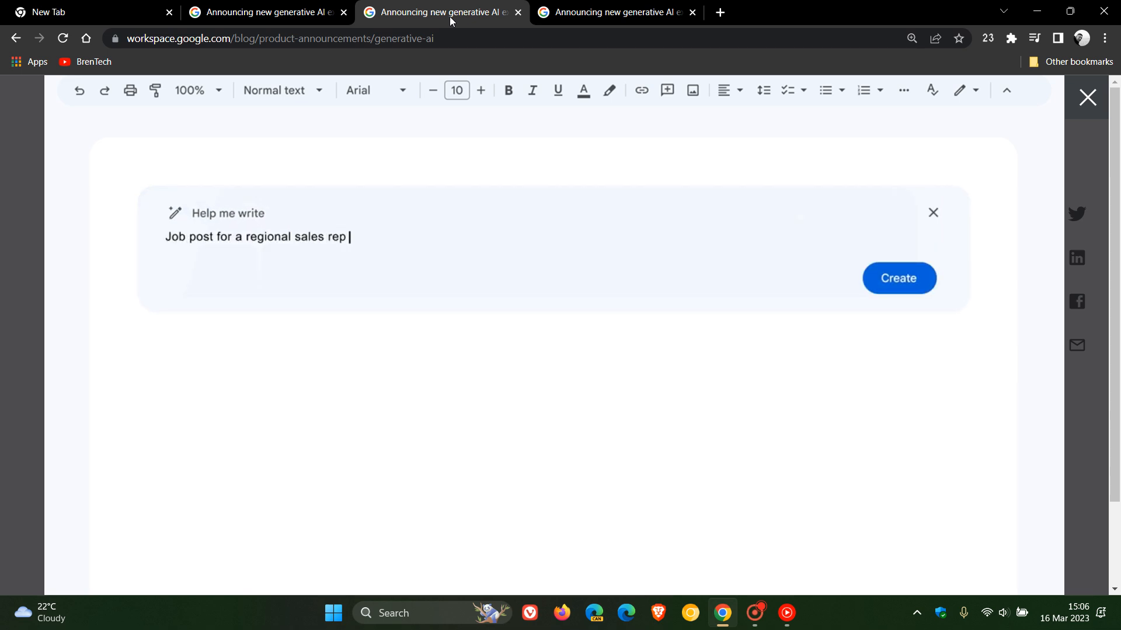
- Watch the Docs demo draft and insert a 'Job post for' a regional sales rep
left_click(899, 278)
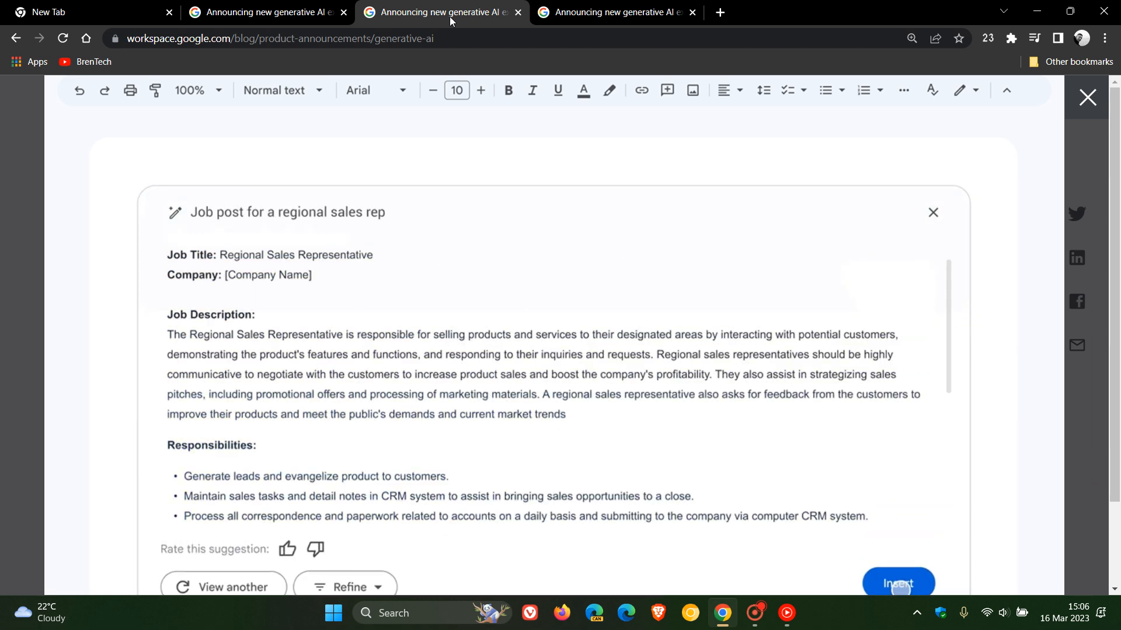
left_click(897, 582)
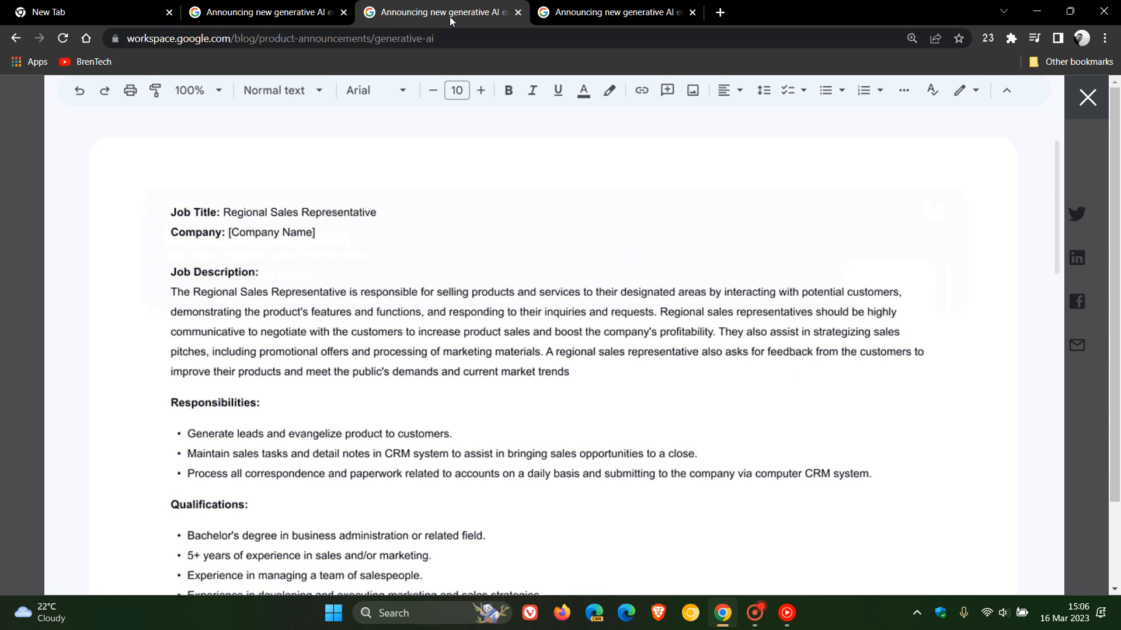
double_click(270, 233)
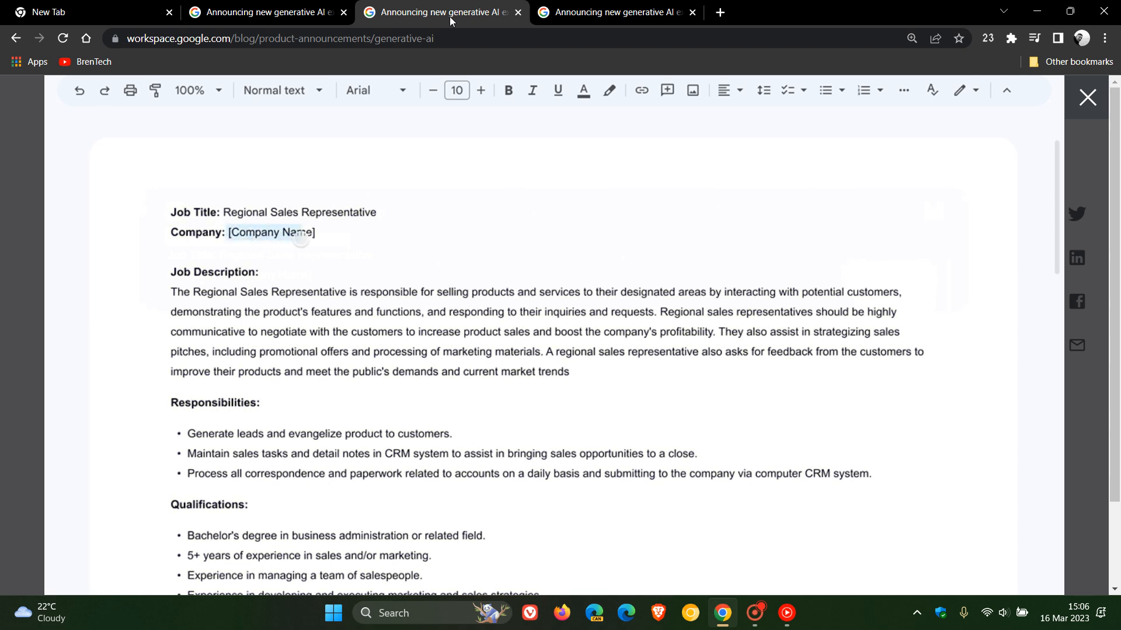
type("@c")
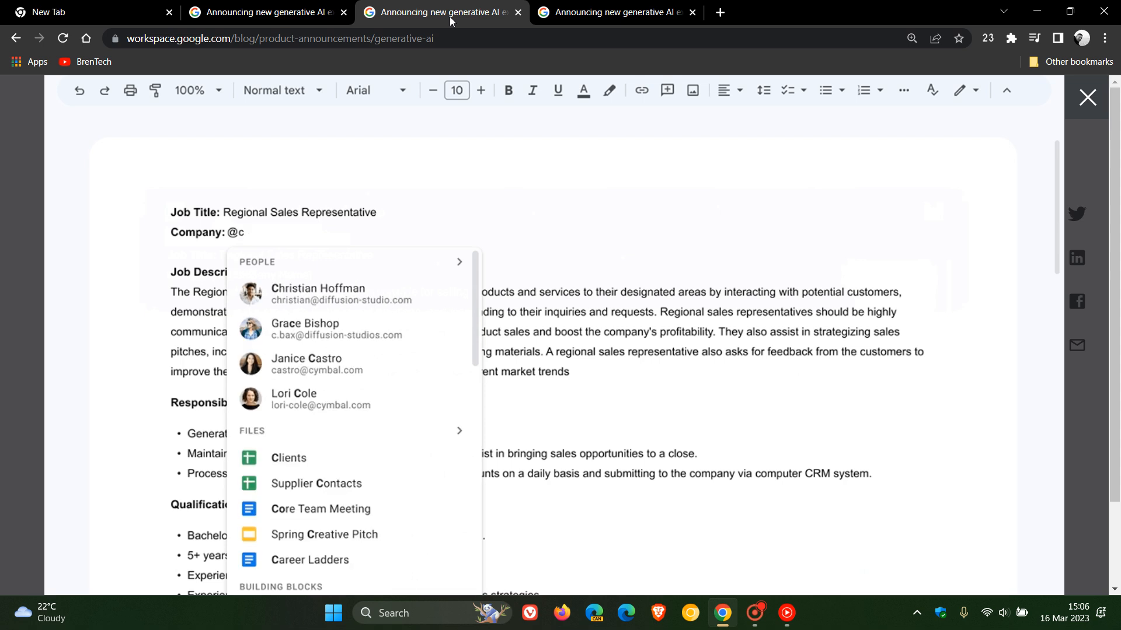
type("o")
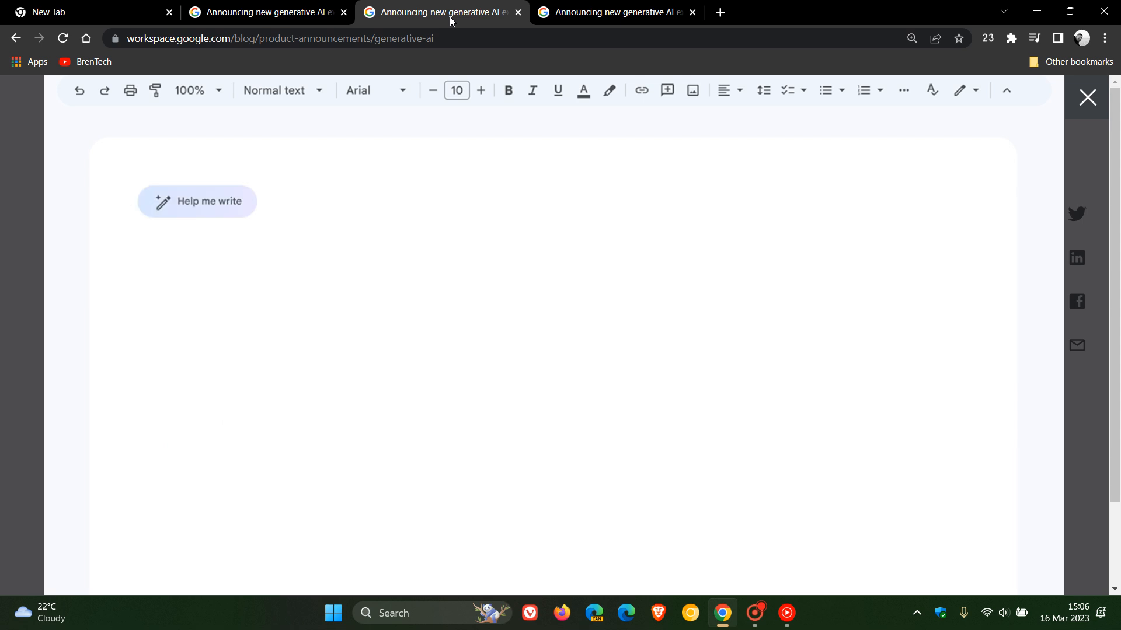
type("Job post f")
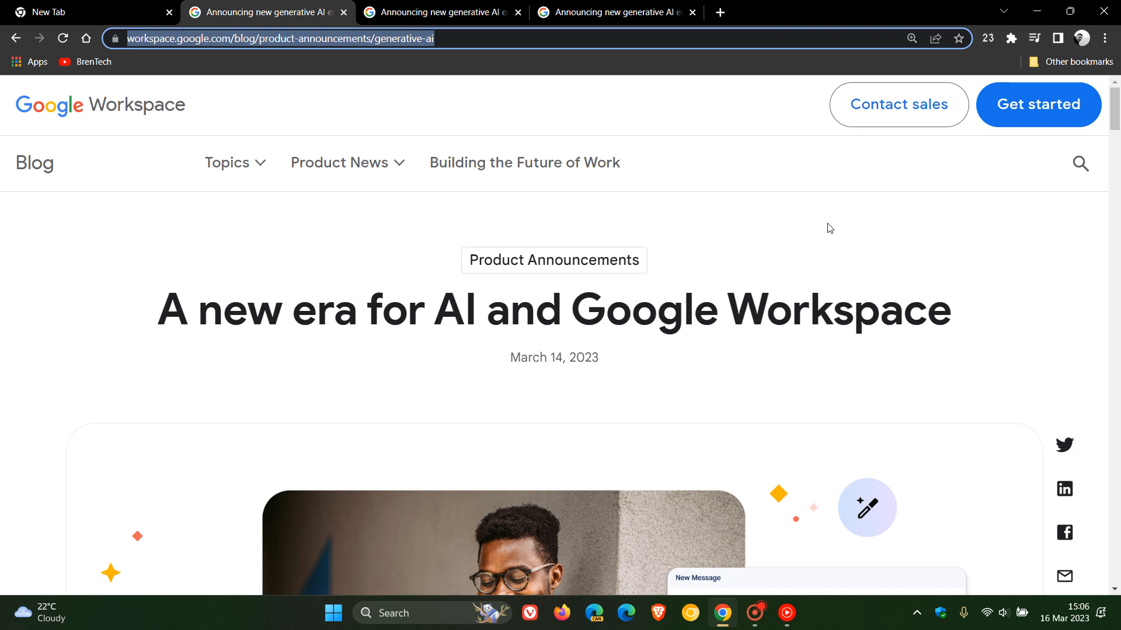
mouse_move(834, 225)
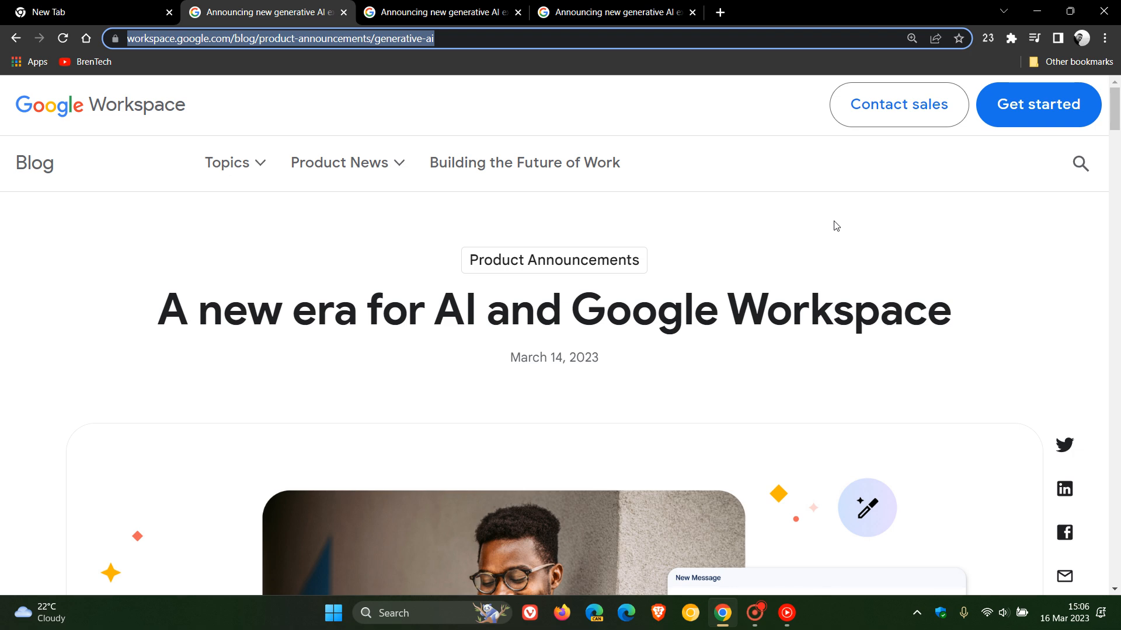
- Scroll the article down past the header media to its upcoming features list
scroll("down", 3)
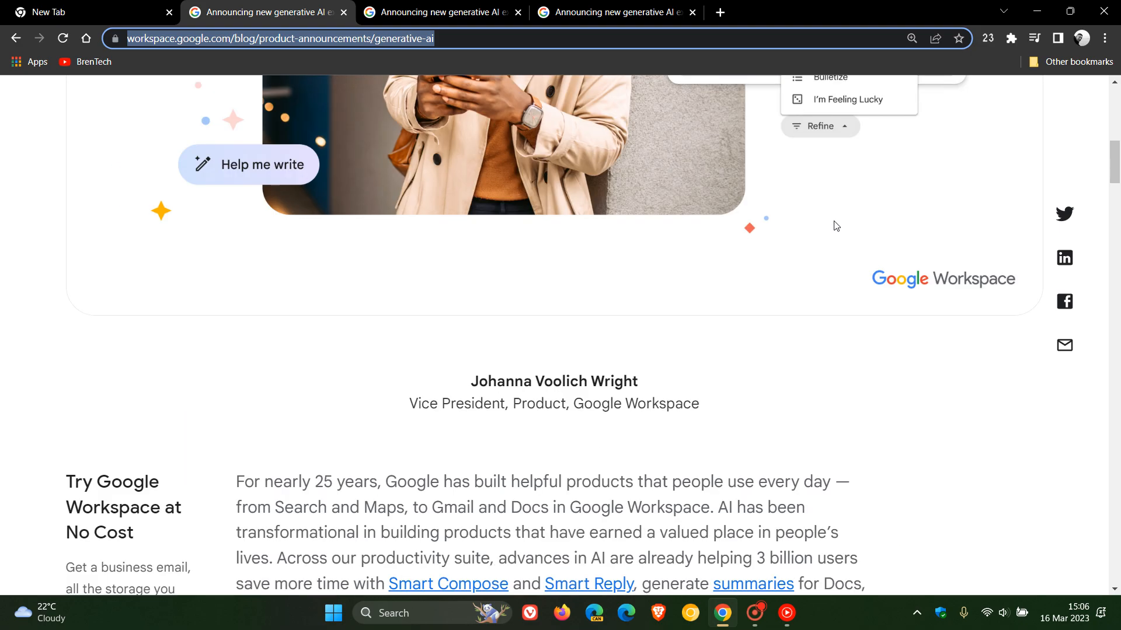
scroll("down", 3)
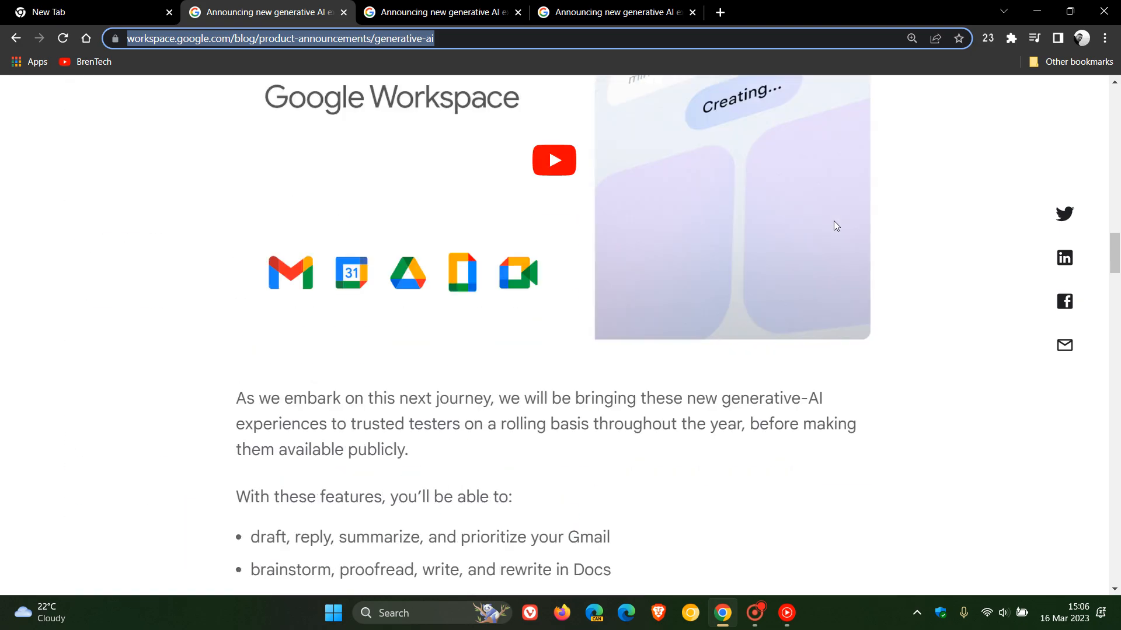
scroll("down", 3)
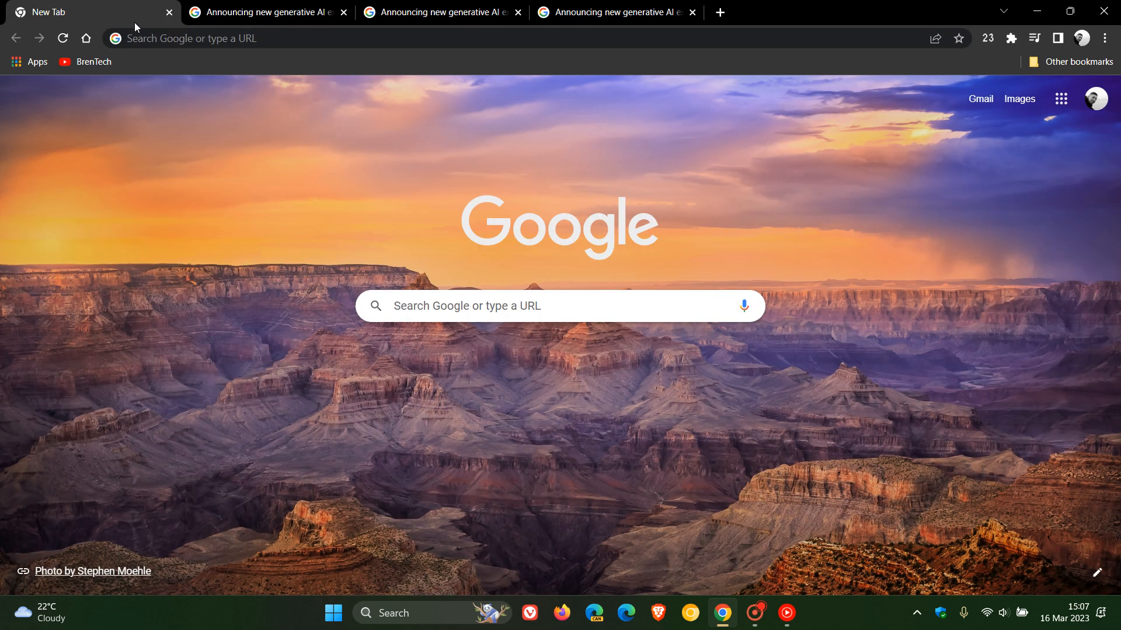
mouse_move(830, 240)
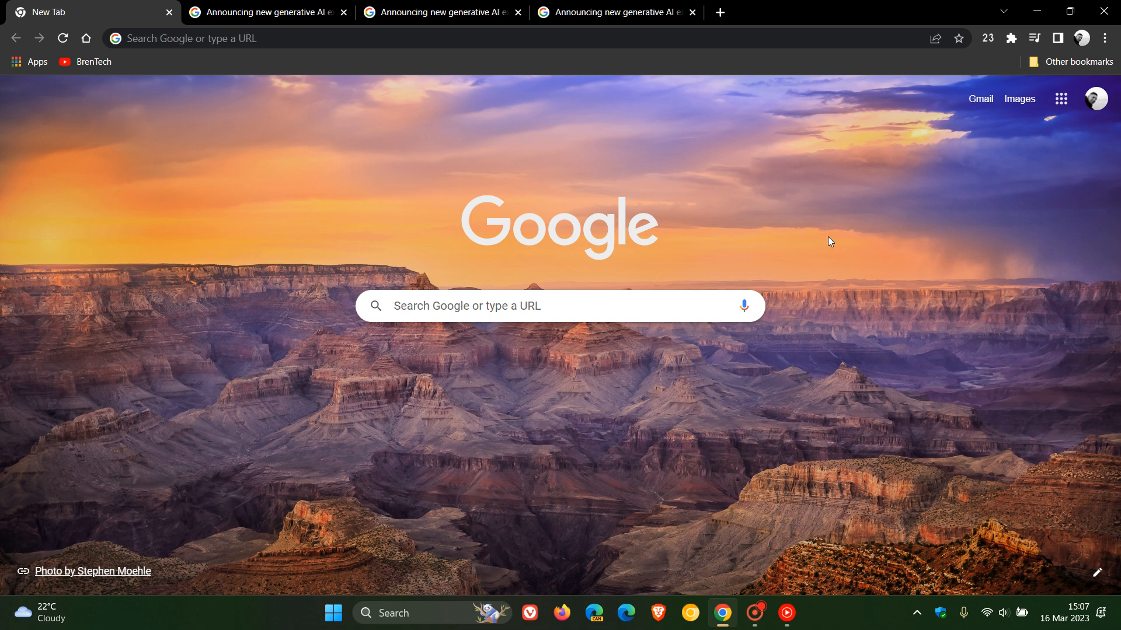
mouse_move(863, 417)
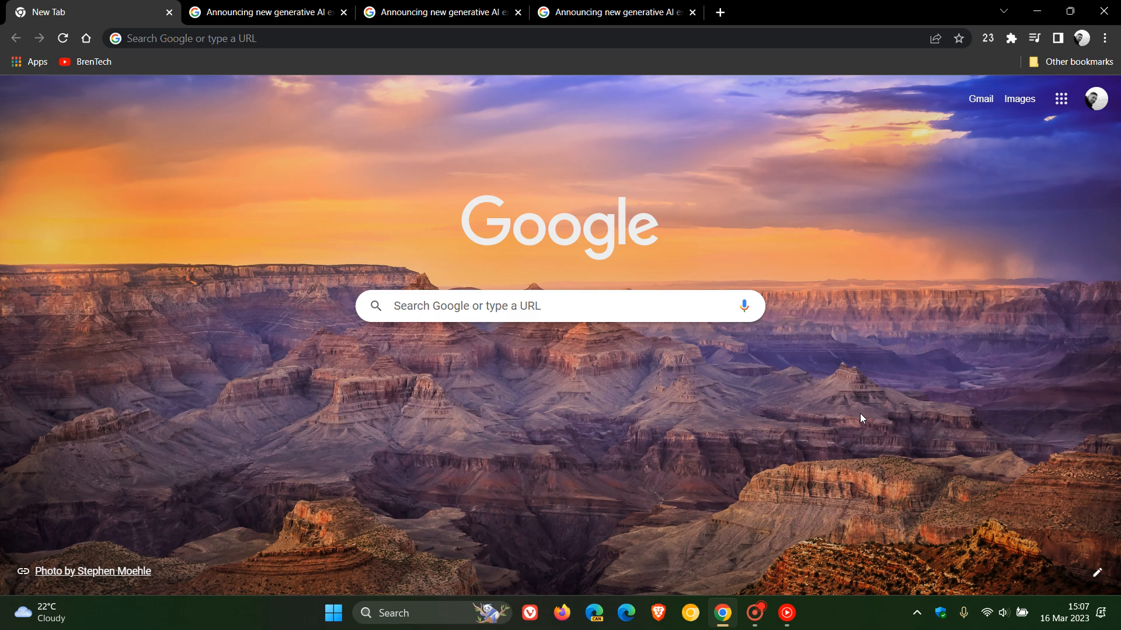